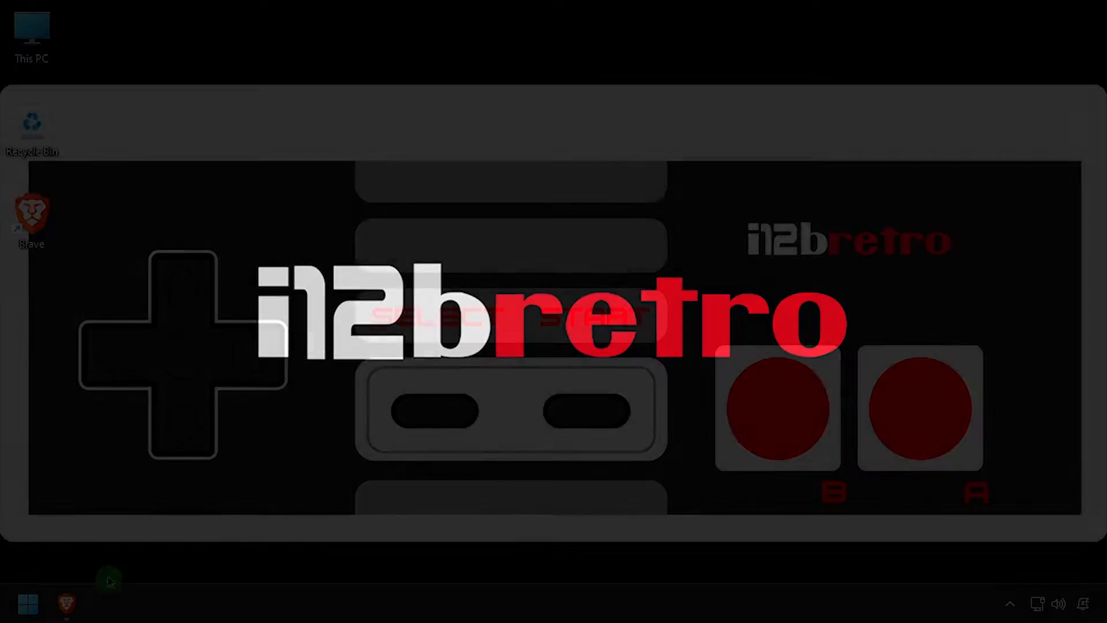
Bring up the Windows Quick Link menu of administrative shortcuts from the Start button
{"action": "left_click", "coordinate": [64, 605]}
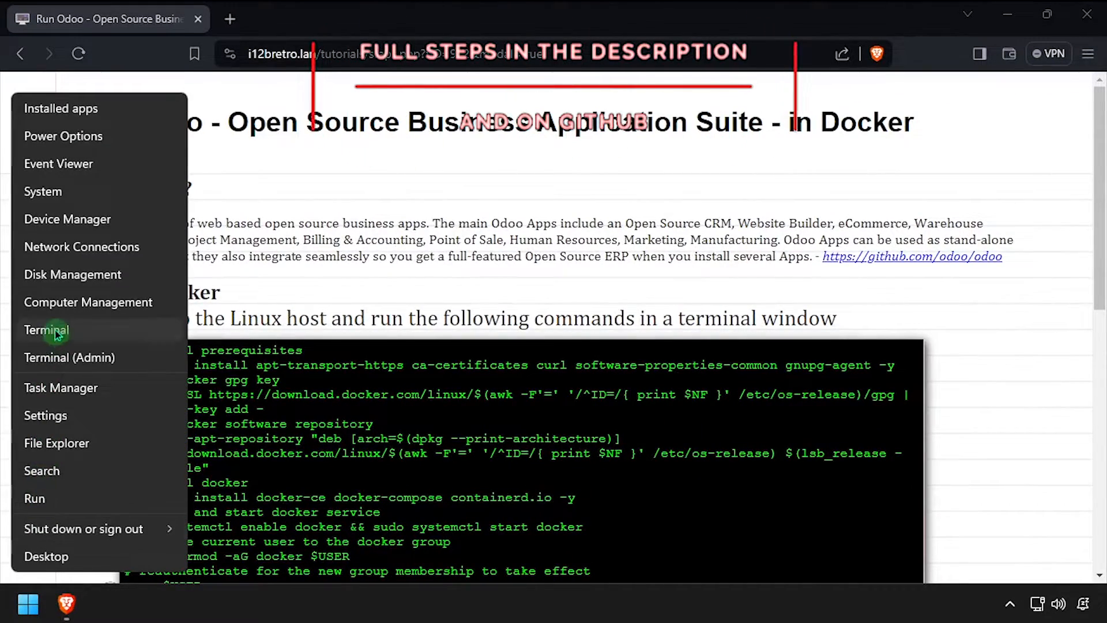
Launch a PowerShell terminal and start an SSH connection as i12bretro to ubuntuserver.local
{"action": "left_click", "coordinate": [46, 330]}
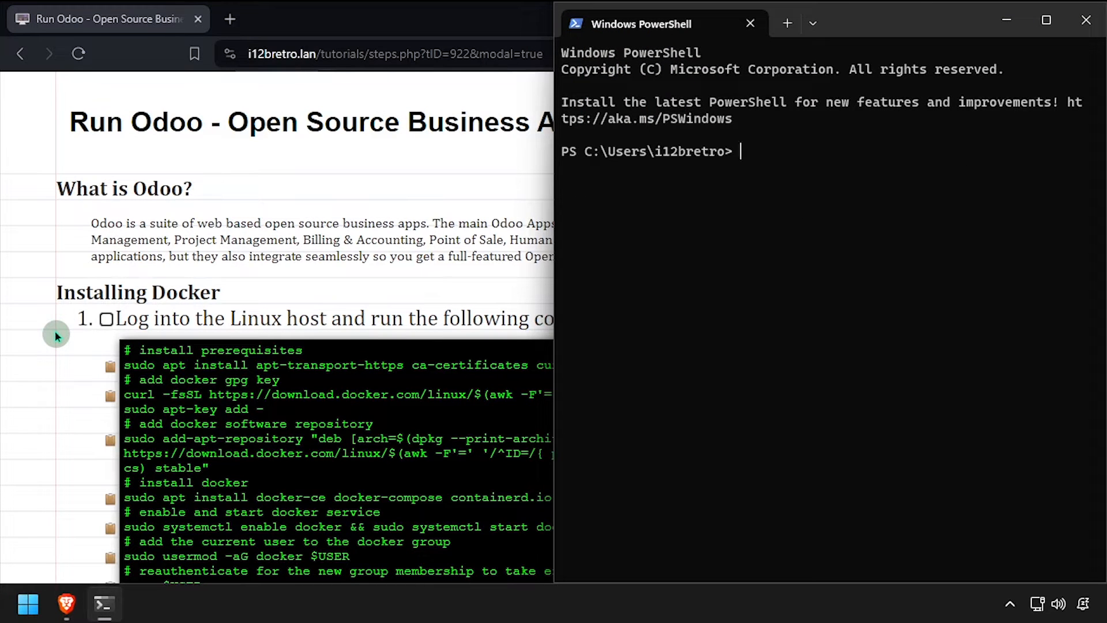
{"action": "type", "text": "ssh i12bretro@ubu"}
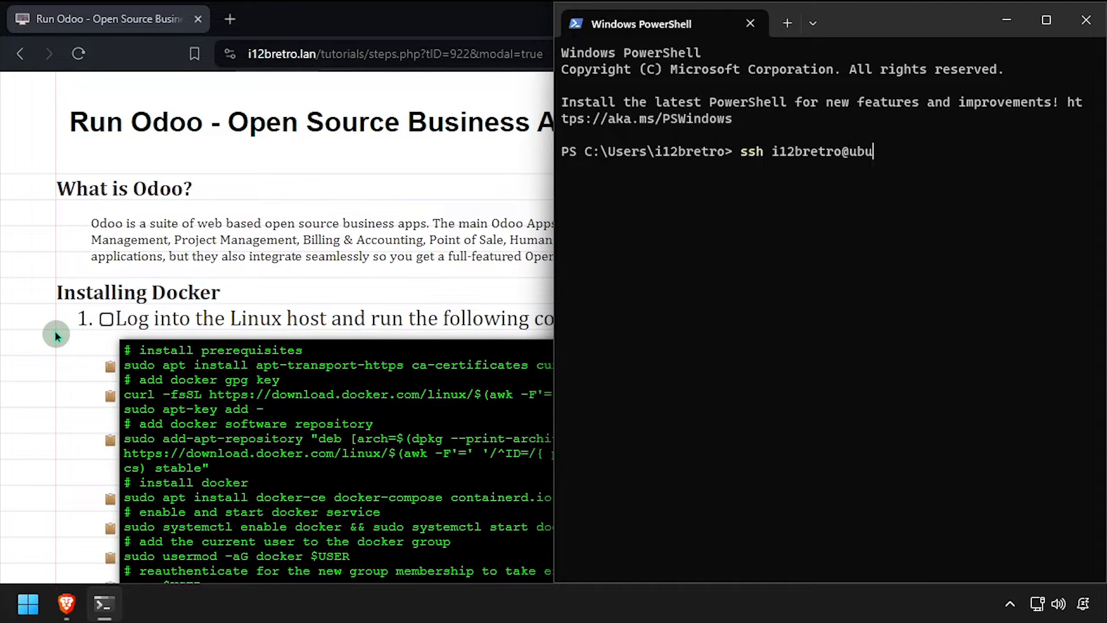
{"action": "key", "text": "Enter"}
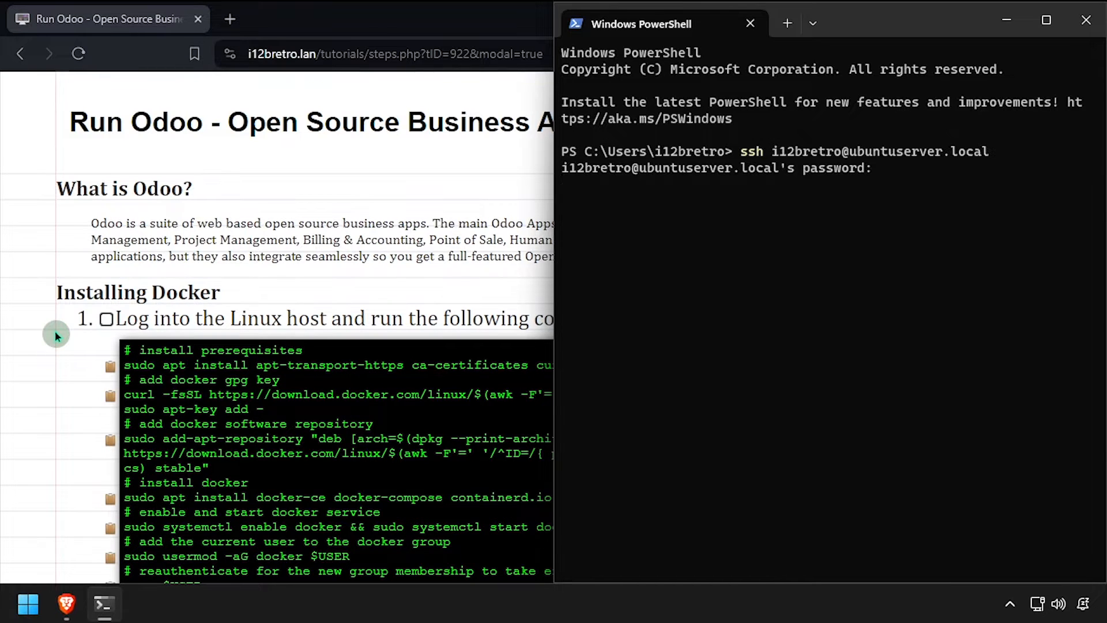
{"action": "type", "text": "clear"}
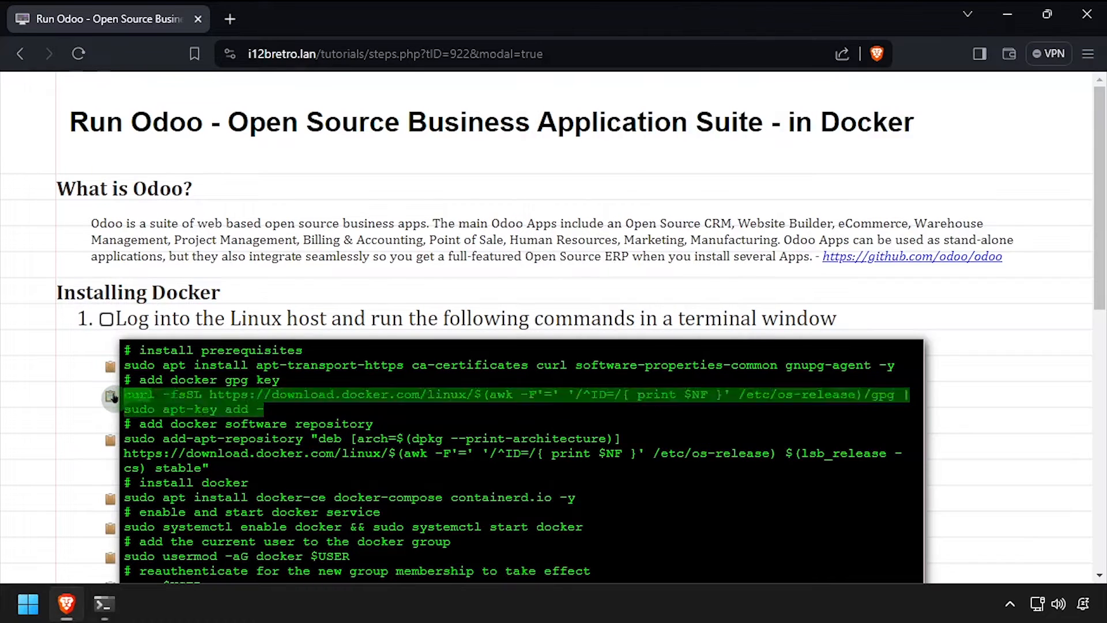
Copy the Docker key command from the tutorial to run it on the Ubuntu server
{"action": "left_click", "coordinate": [103, 604]}
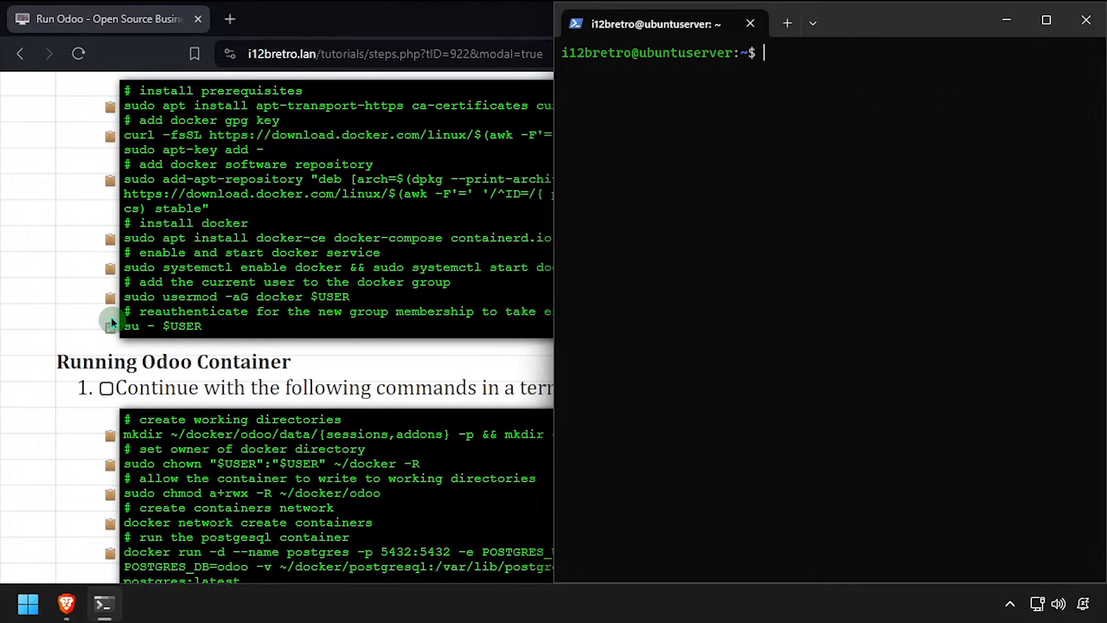
Review the Odoo container logs loading modules, then start a new Brave tab
{"action": "scroll", "scroll_direction": "down", "scroll_amount": 3}
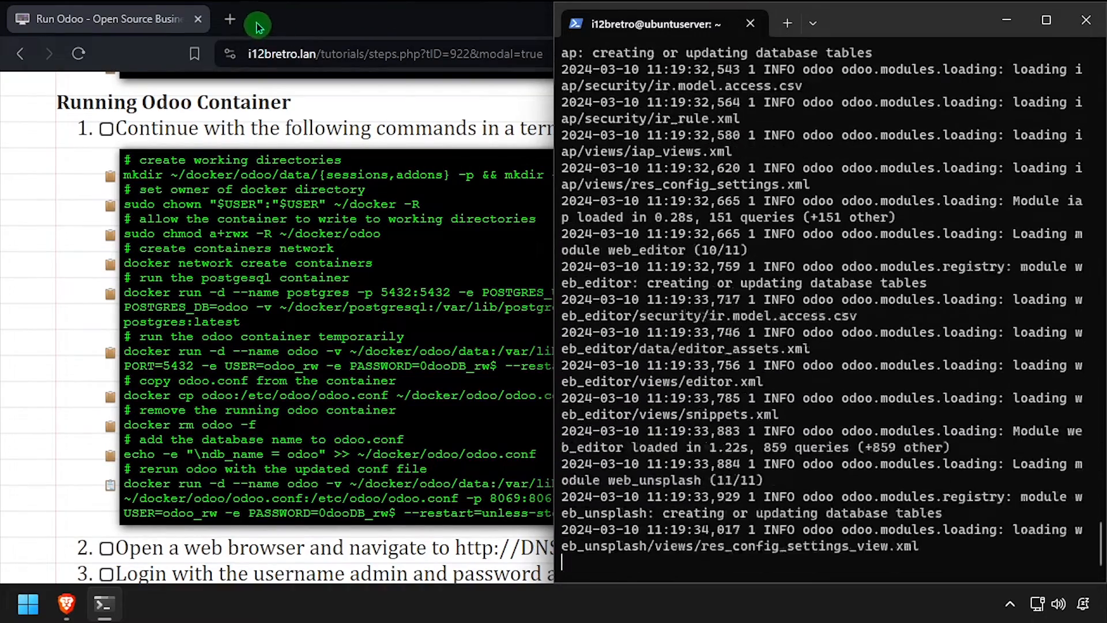
{"action": "left_click", "coordinate": [229, 19]}
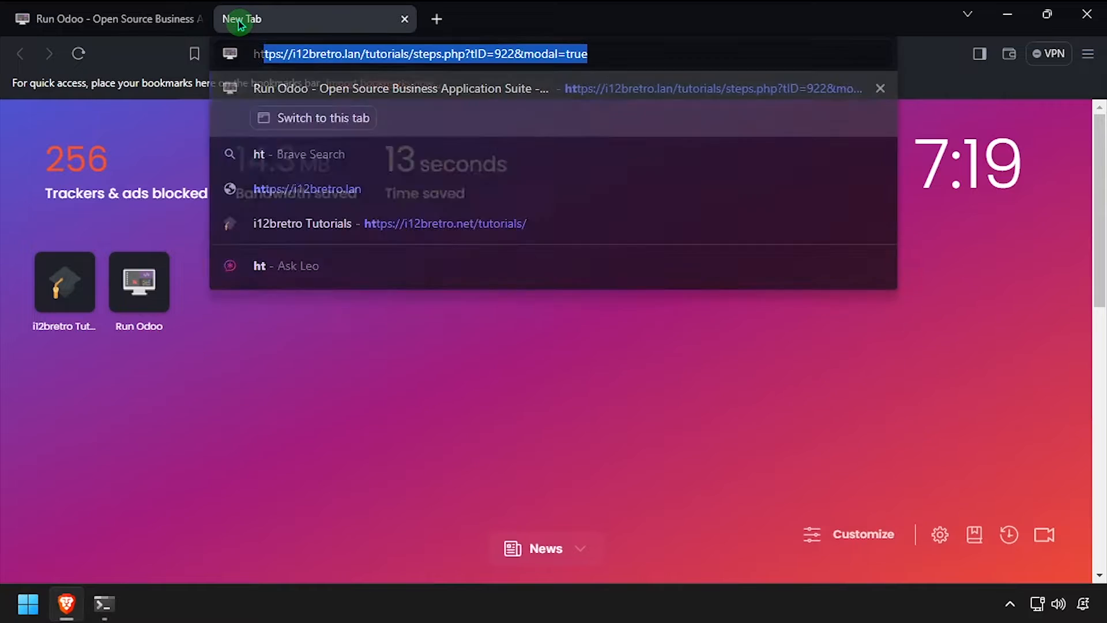
{"action": "type", "text": "http://ubuntuserver.local"}
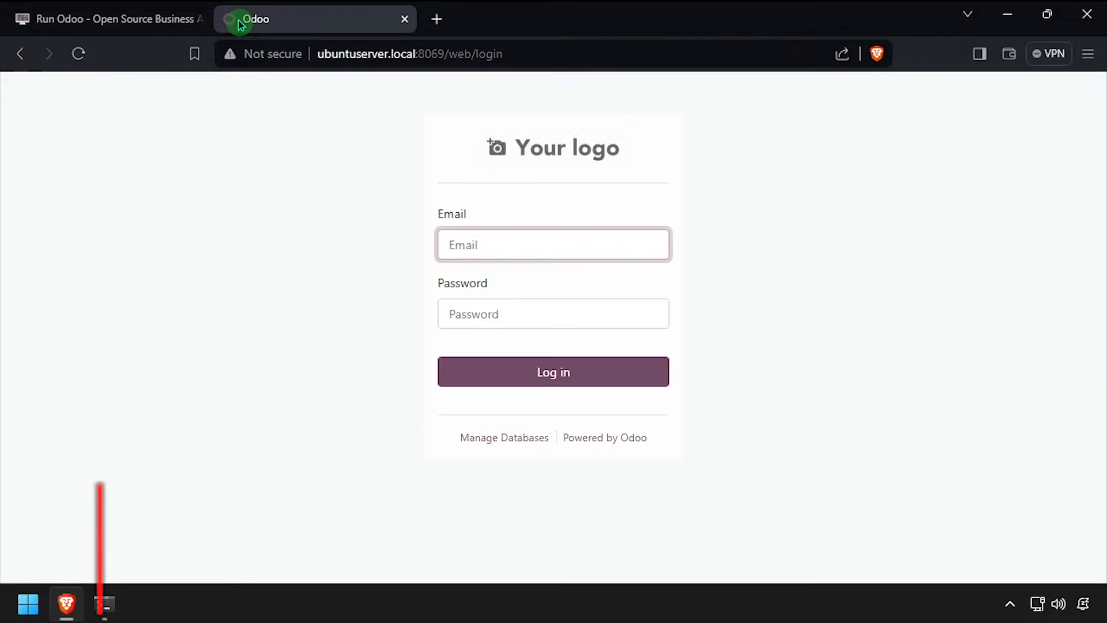
{"action": "type", "text": "admin"}
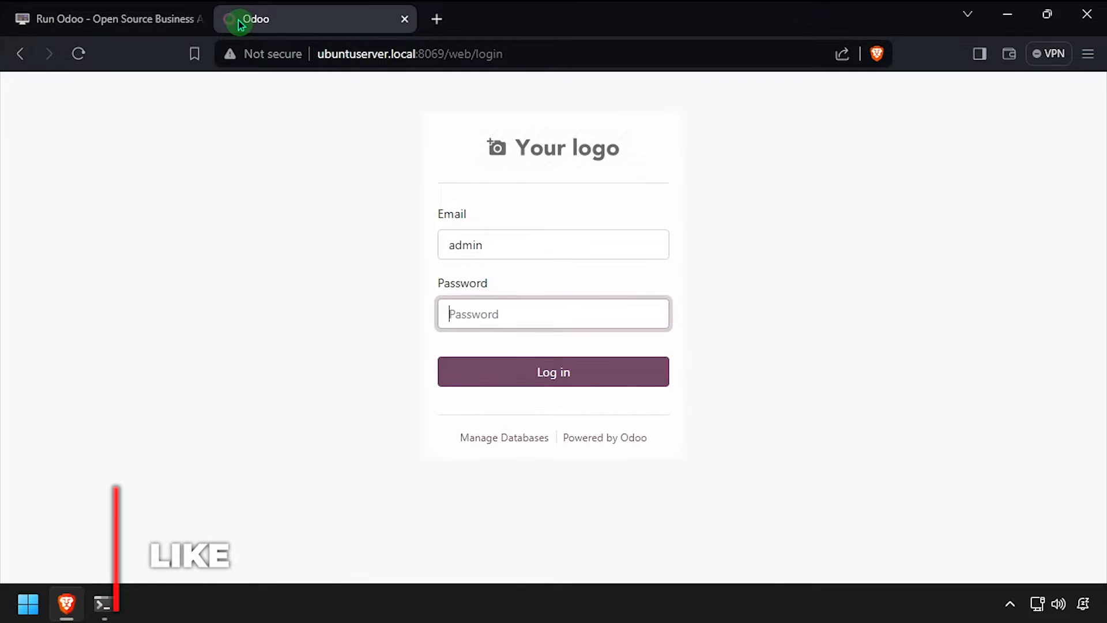
{"action": "type", "text": "•••••"}
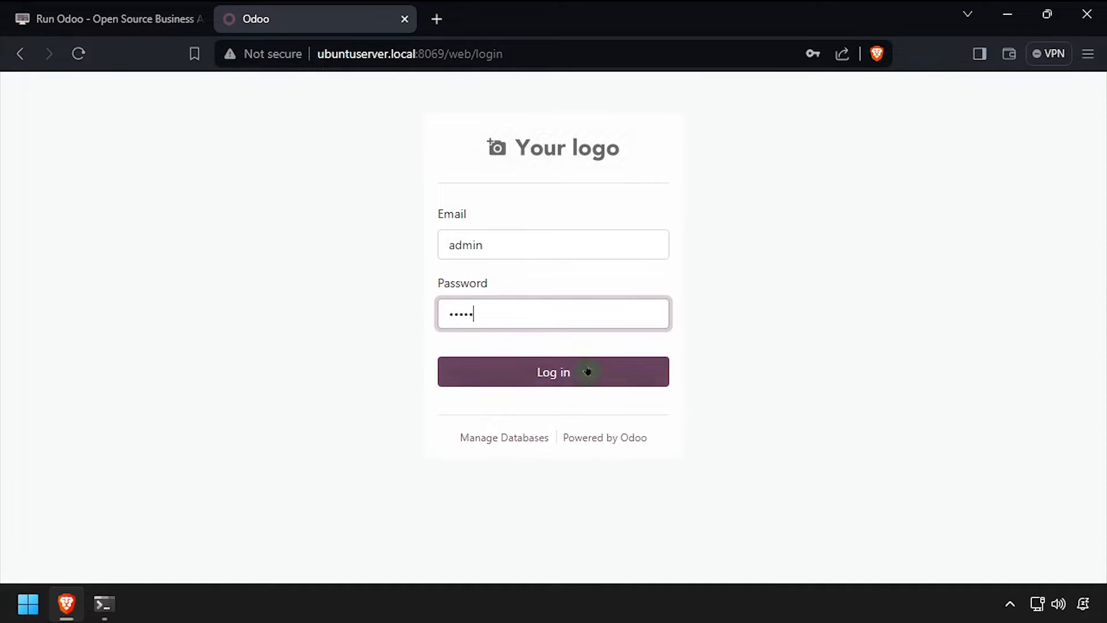
{"action": "left_click", "coordinate": [553, 372]}
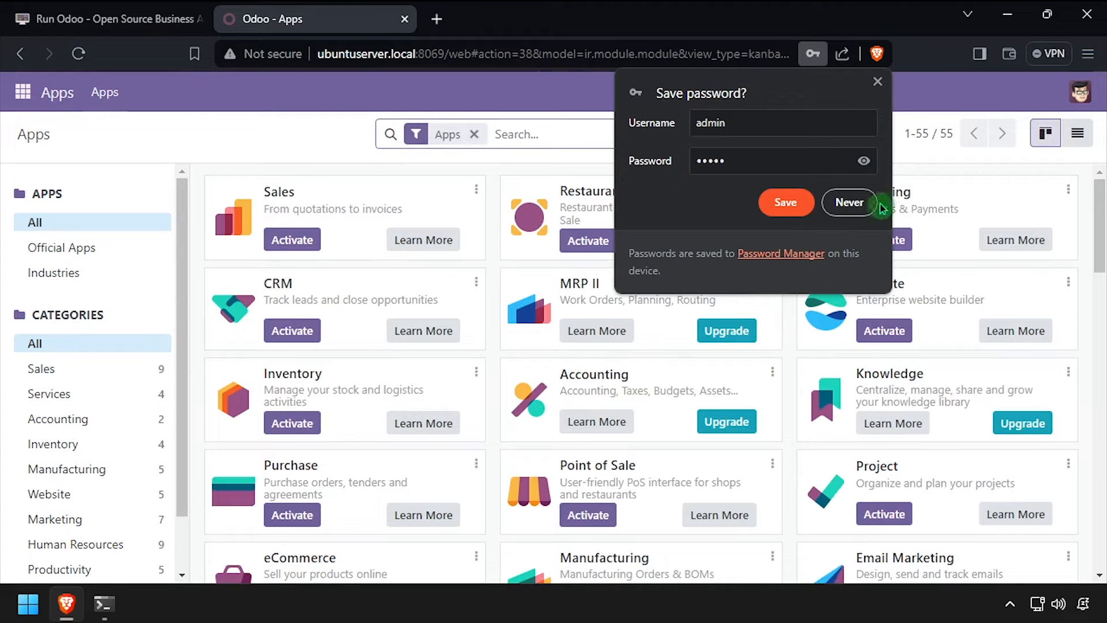
{"action": "left_click", "coordinate": [1079, 91]}
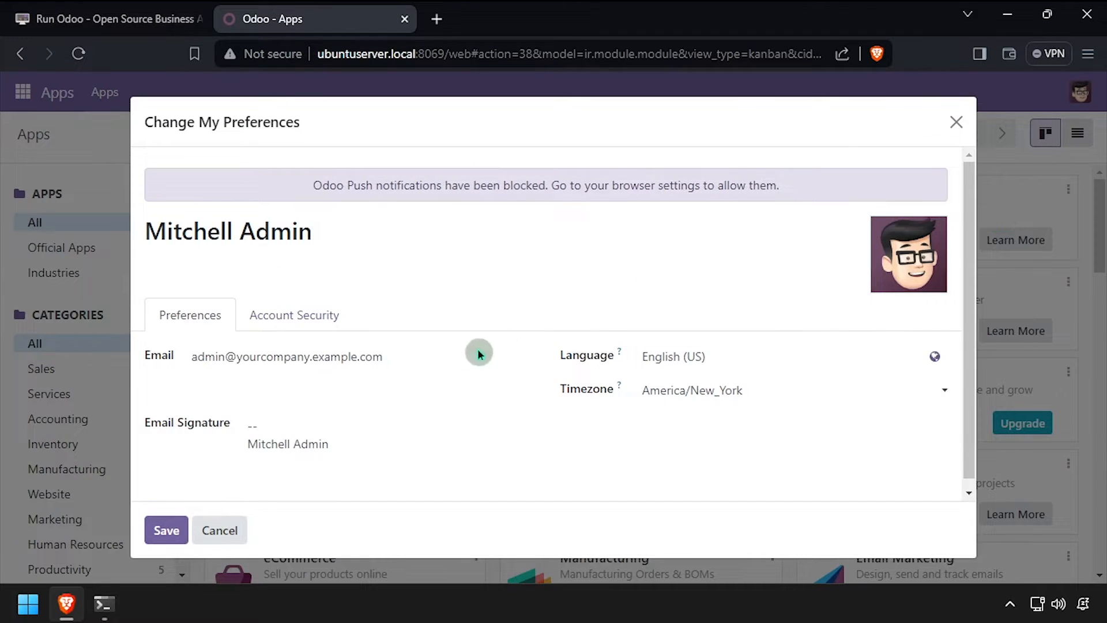
Replace the admin email with the i12bretro address, update the signature and save the preferences
{"action": "left_click", "coordinate": [286, 356]}
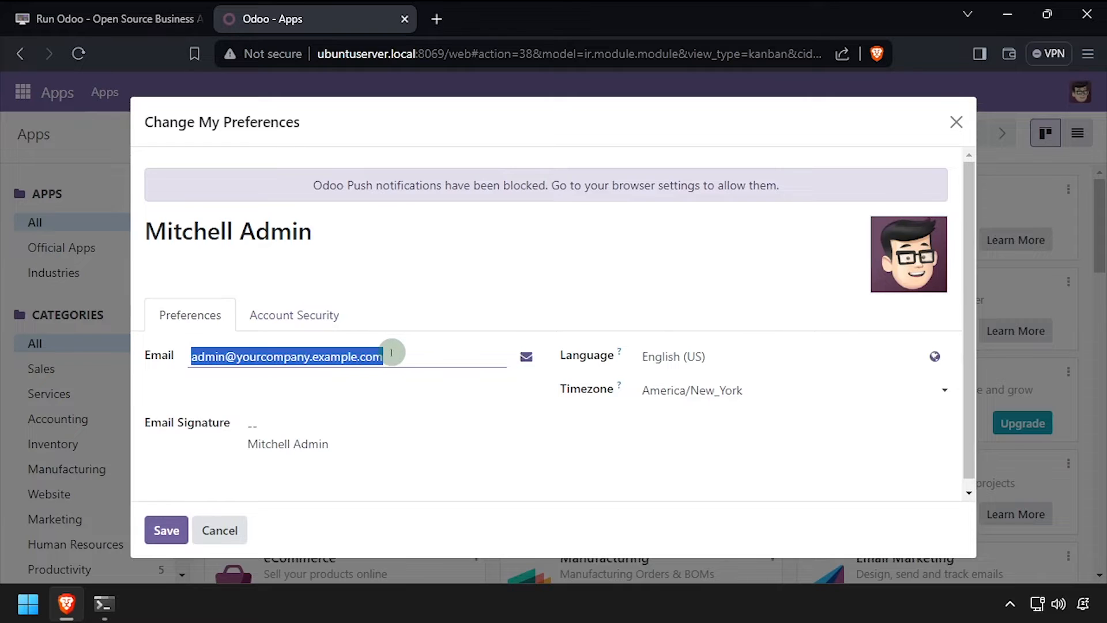
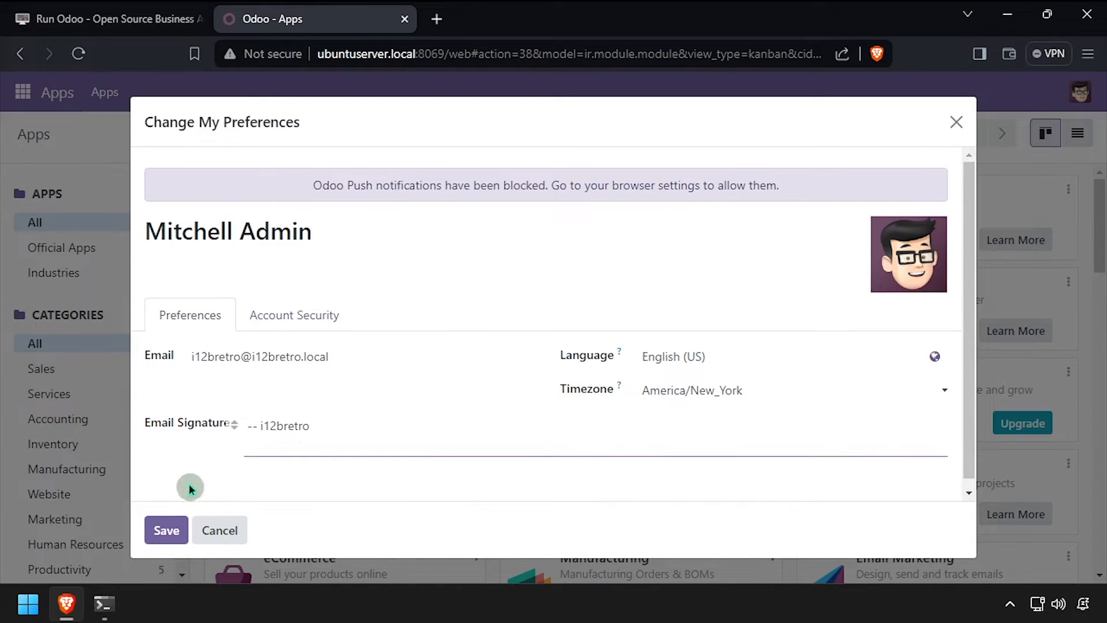
{"action": "left_click", "coordinate": [166, 531]}
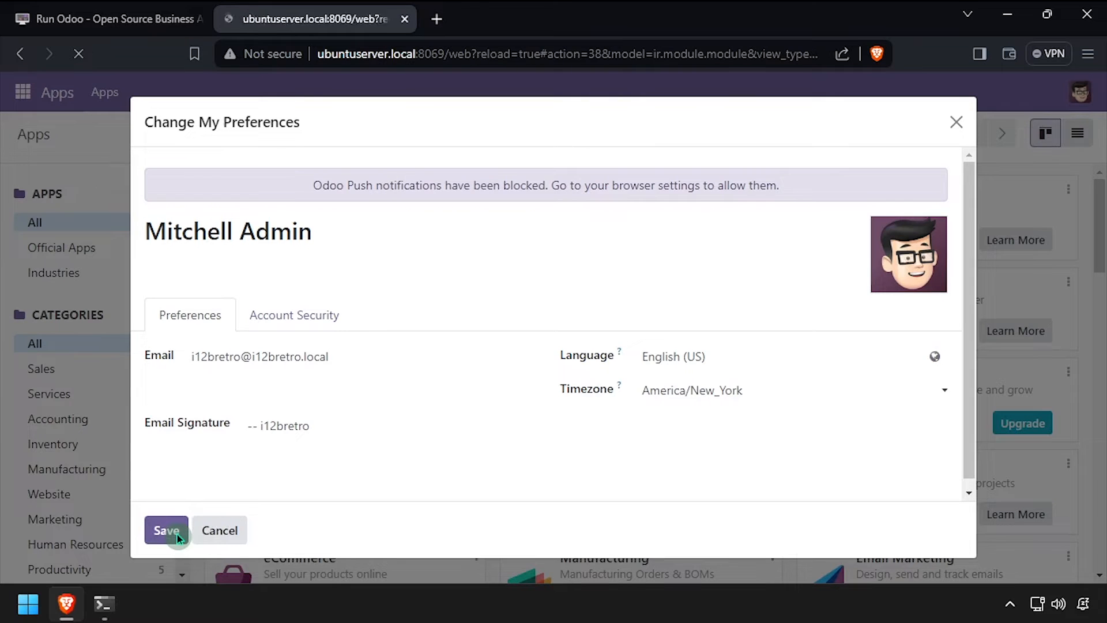
{"action": "left_click", "coordinate": [166, 531]}
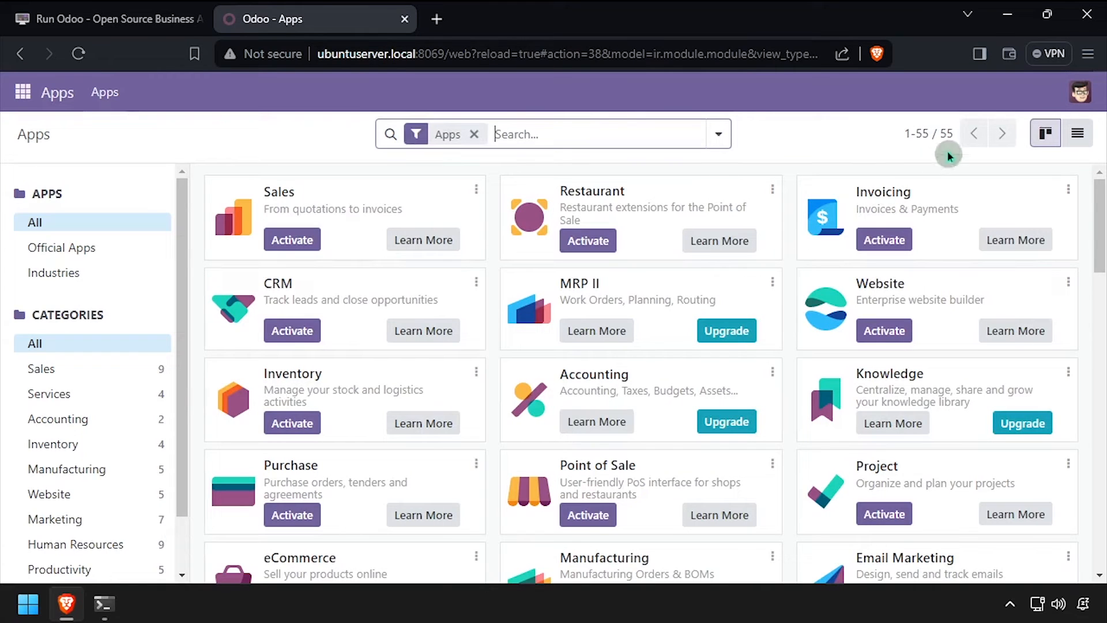
Reach the Change password option under the admin's Preferences > Account Security
{"action": "left_click", "coordinate": [1080, 91]}
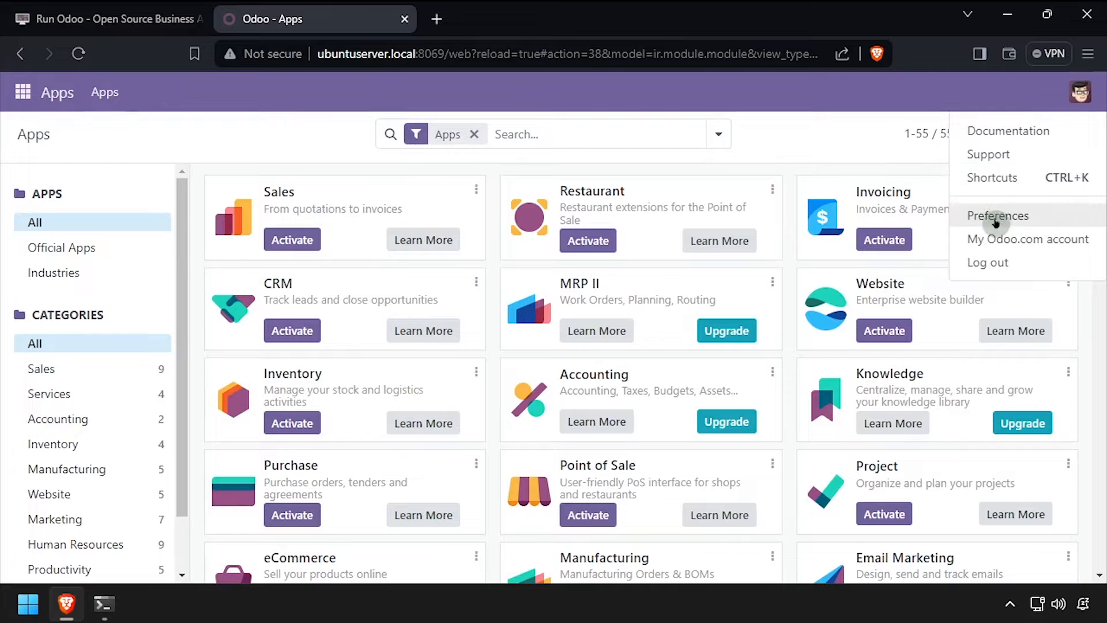
{"action": "left_click", "coordinate": [998, 215]}
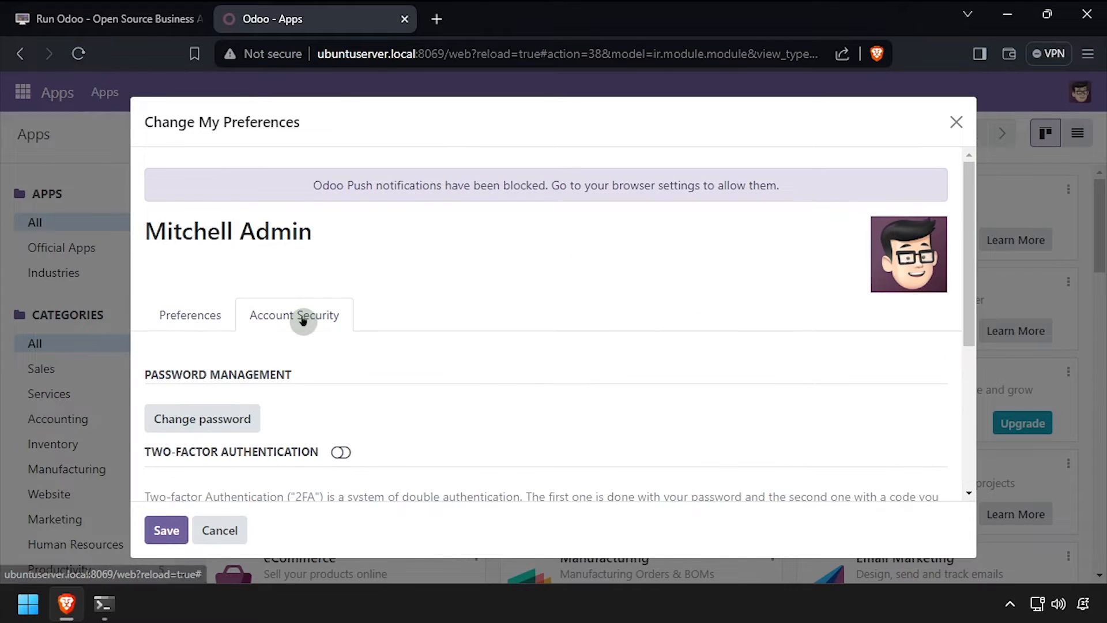
{"action": "left_click", "coordinate": [202, 418]}
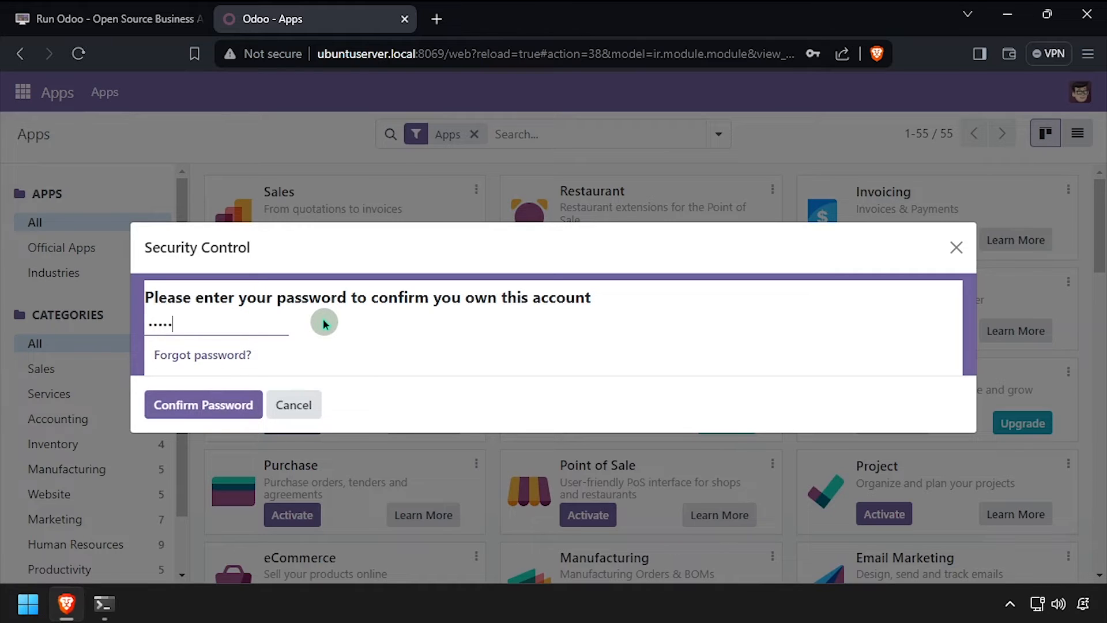
{"action": "mouse_move", "coordinate": [262, 362]}
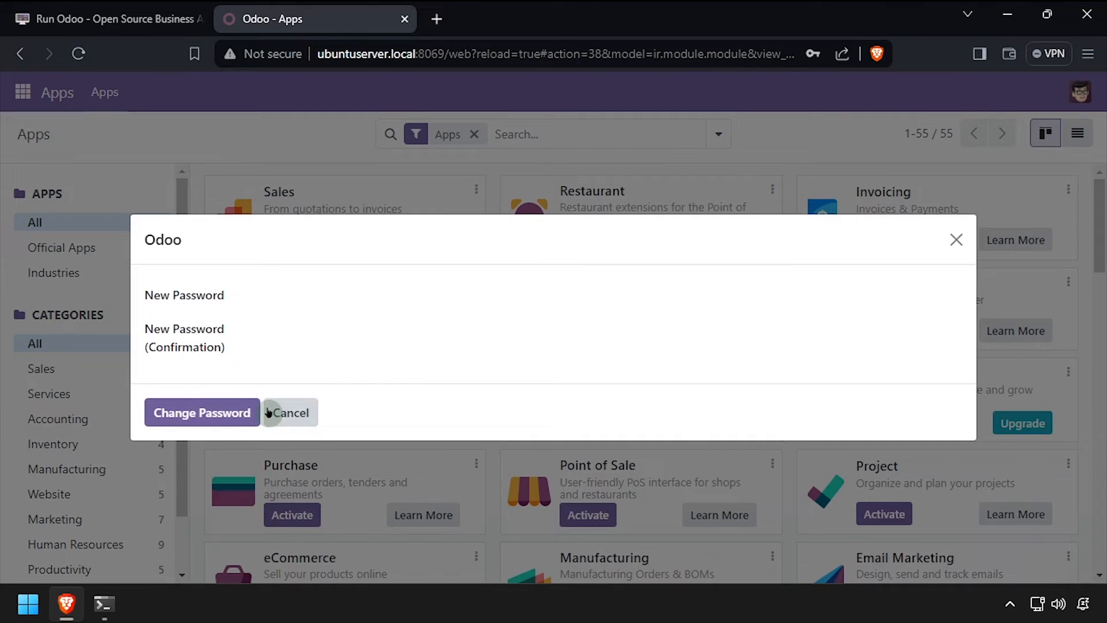
Enter the new password twice and apply it, returning to the login page
{"action": "left_click", "coordinate": [327, 296]}
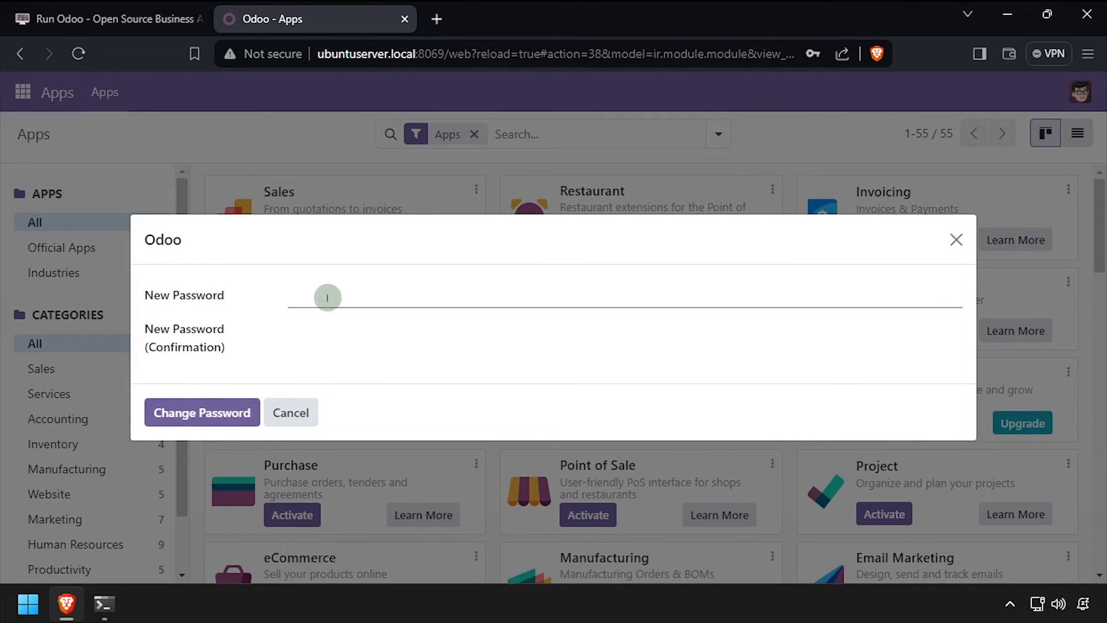
{"action": "type", "text": "password"}
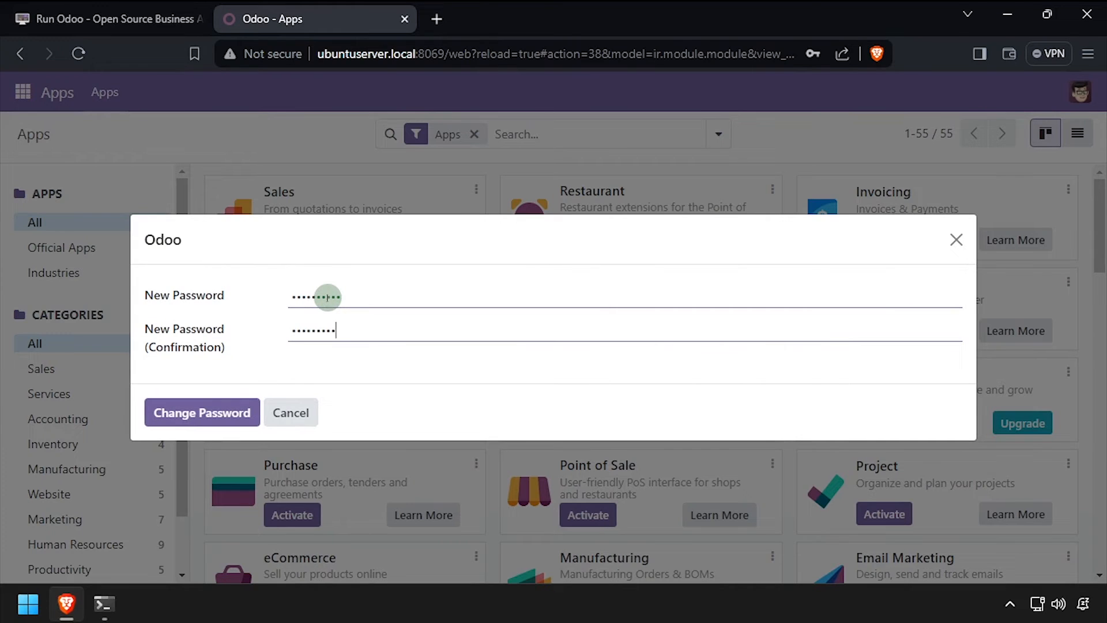
{"action": "left_click", "coordinate": [202, 412]}
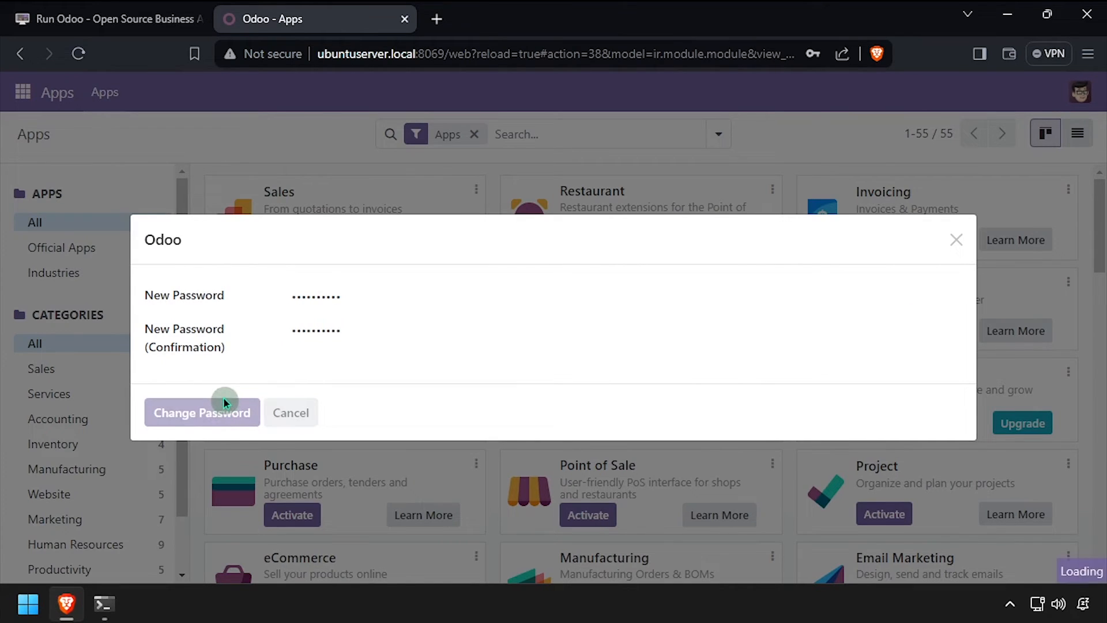
{"action": "left_click", "coordinate": [202, 413]}
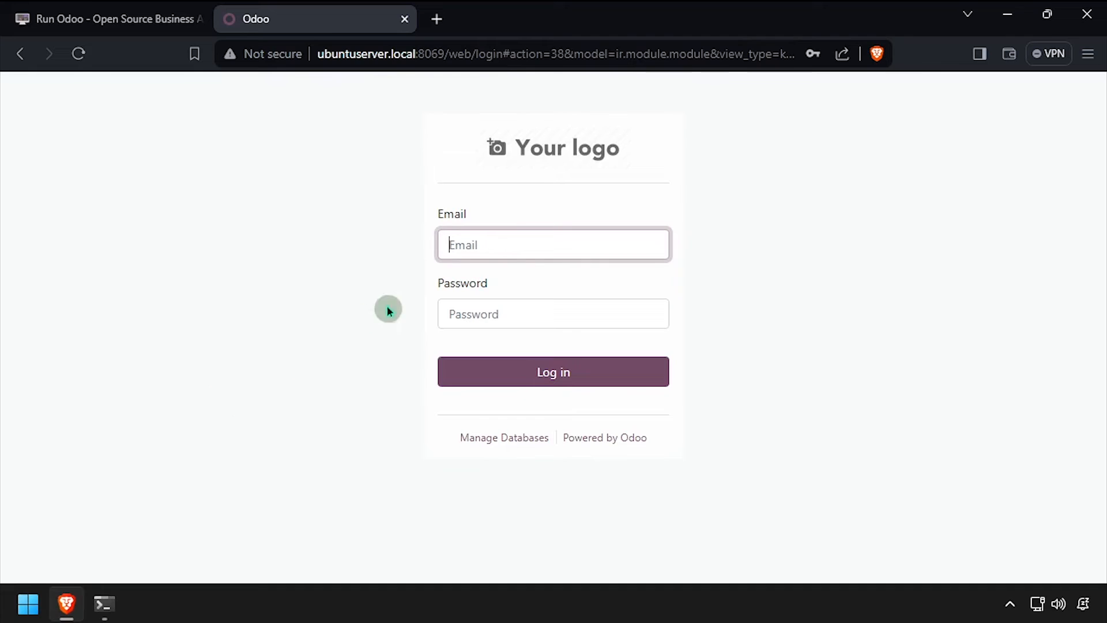
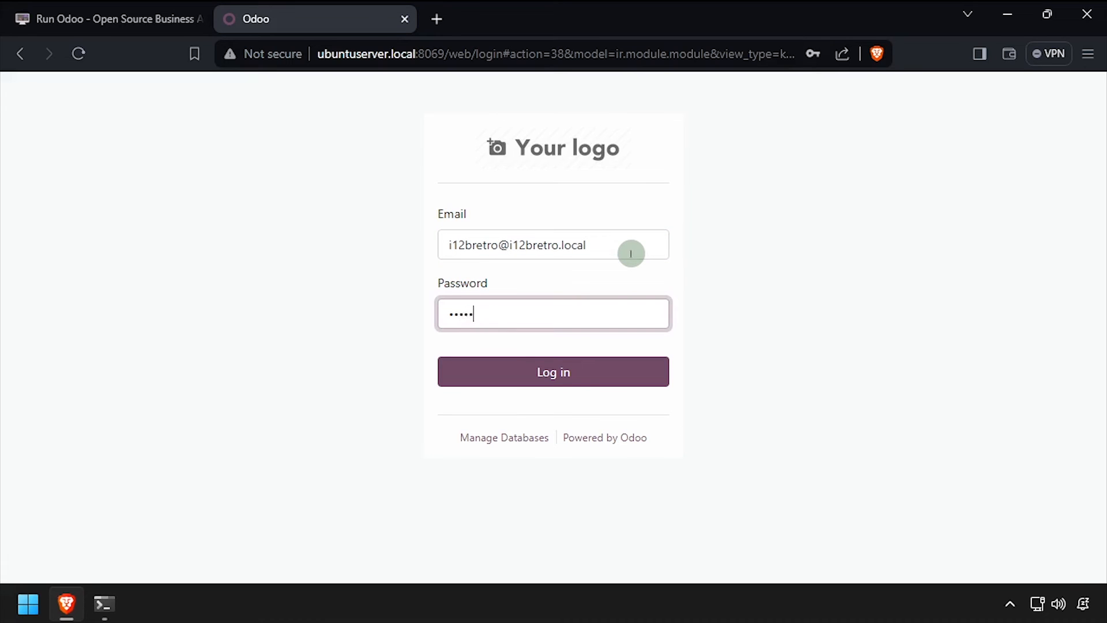
Log in with the new i12bretro email and password, then switch to the Settings app
{"action": "left_click", "coordinate": [553, 371]}
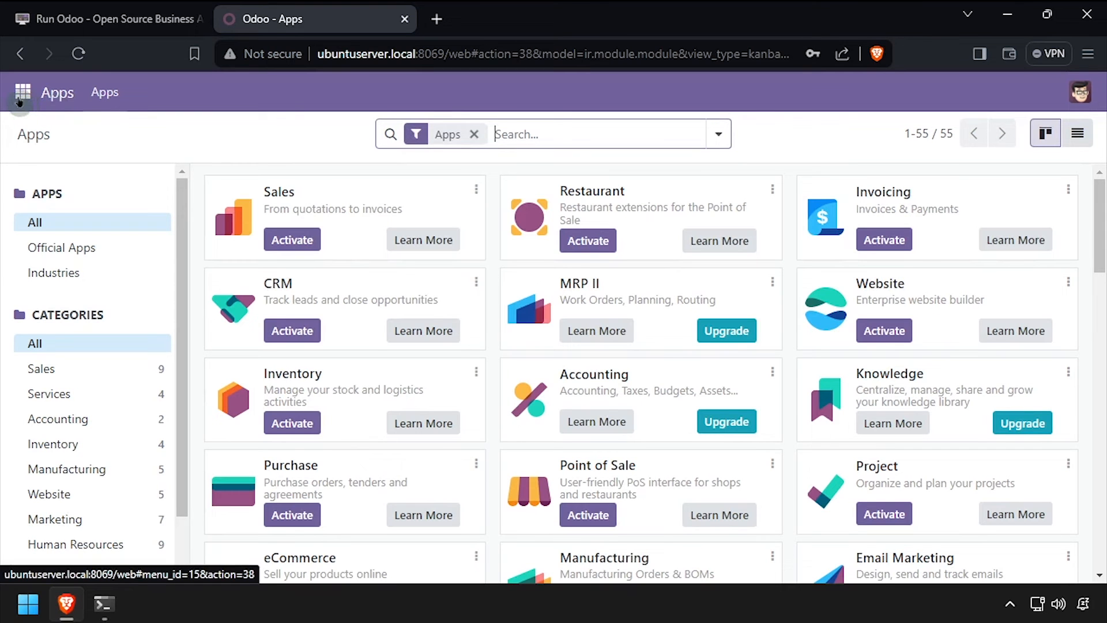
{"action": "left_click", "coordinate": [23, 92]}
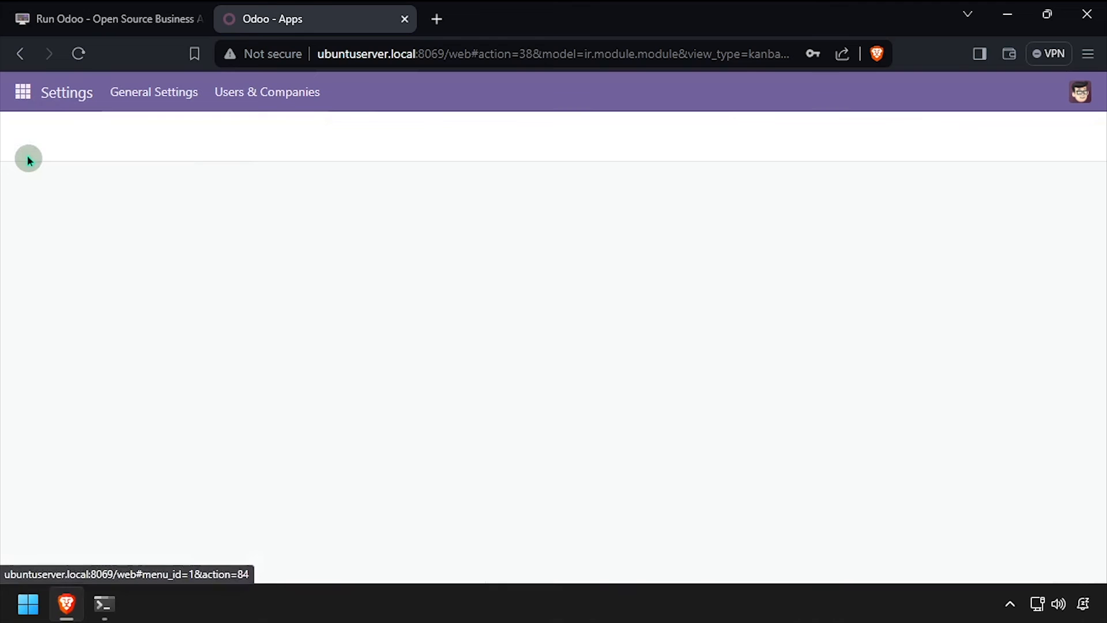